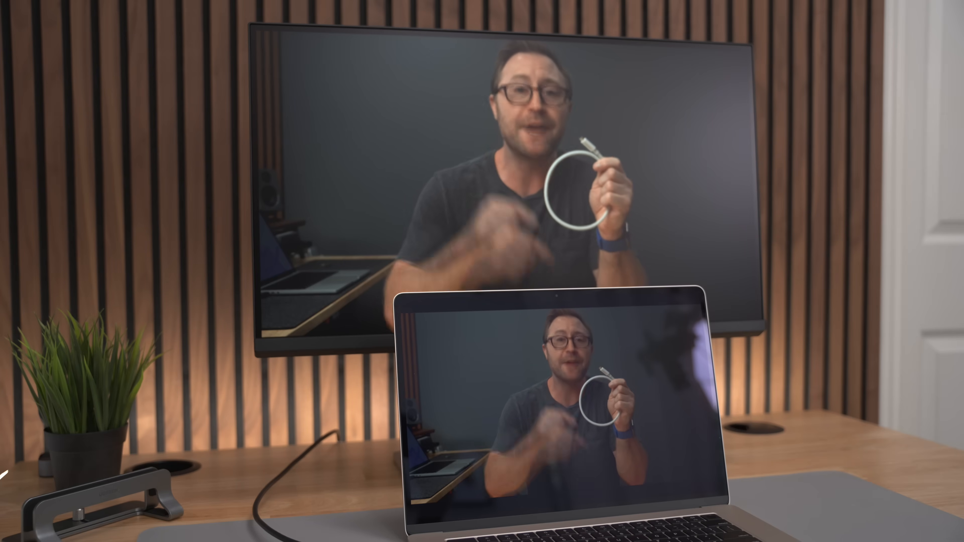
Step: Show the Preference settings with Audio, FocuSync, ICCsync and Low Blue Light toggles for MA270U
{"action": "left_click", "coordinate": [799, 6]}
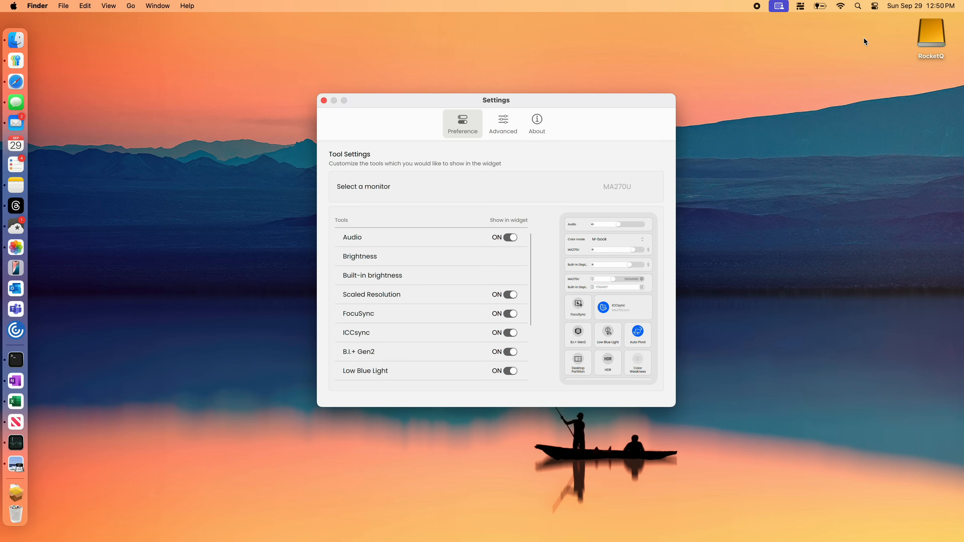
{"action": "left_click", "coordinate": [778, 6]}
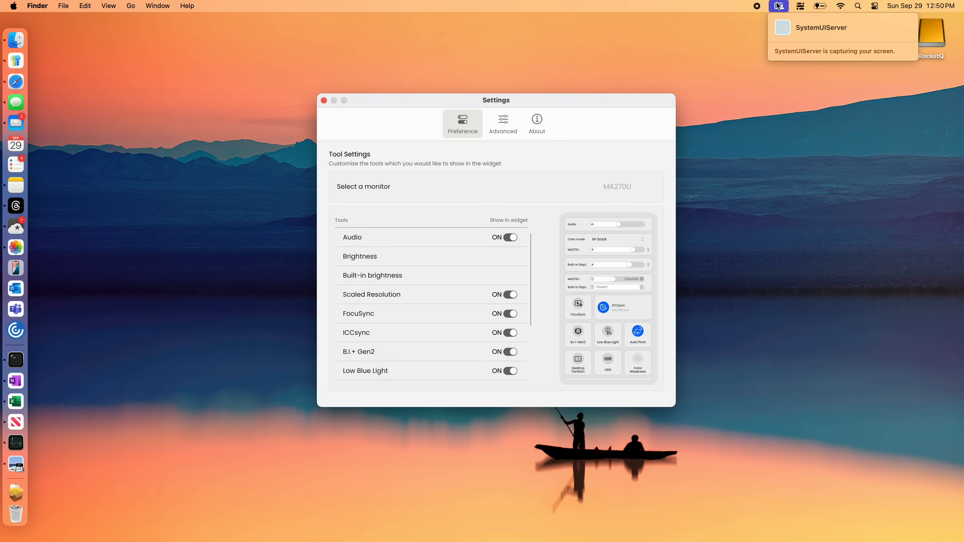